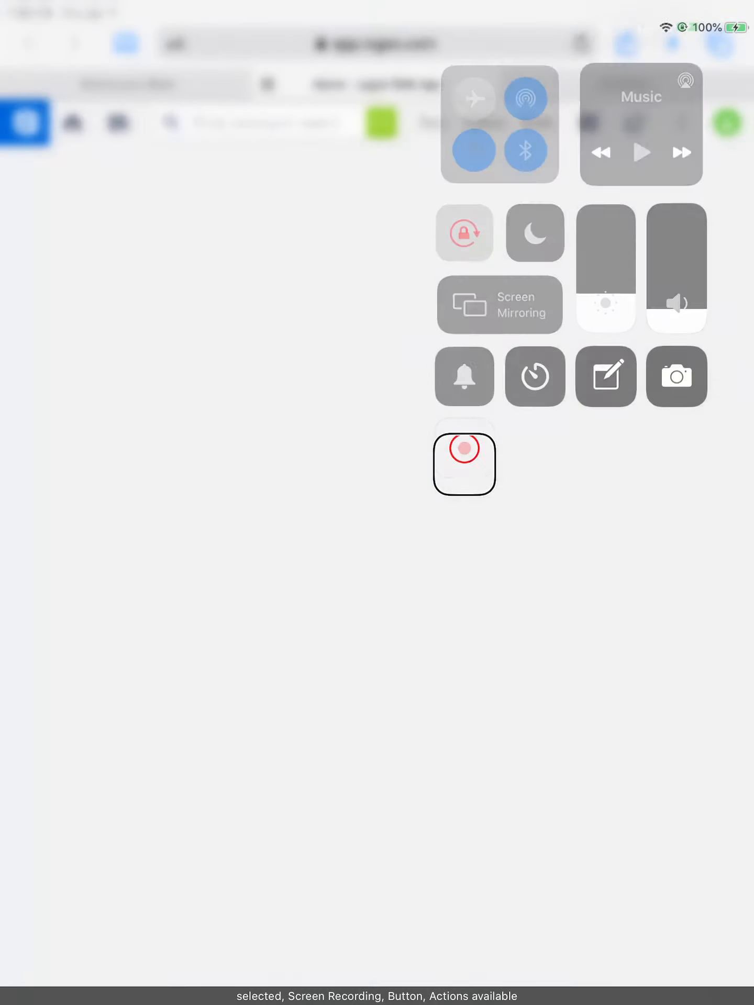
Start screen recording from Control Center and return to the Logos Web App page
{"action": "left_click", "coordinate": [463, 463]}
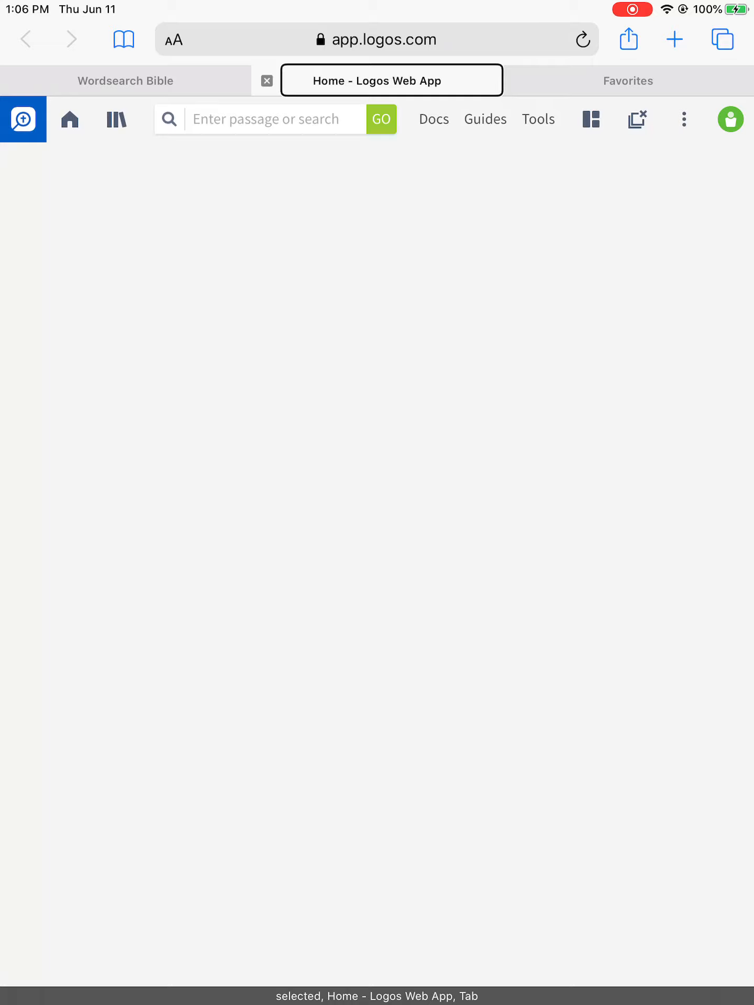
{"action": "left_click", "coordinate": [125, 80]}
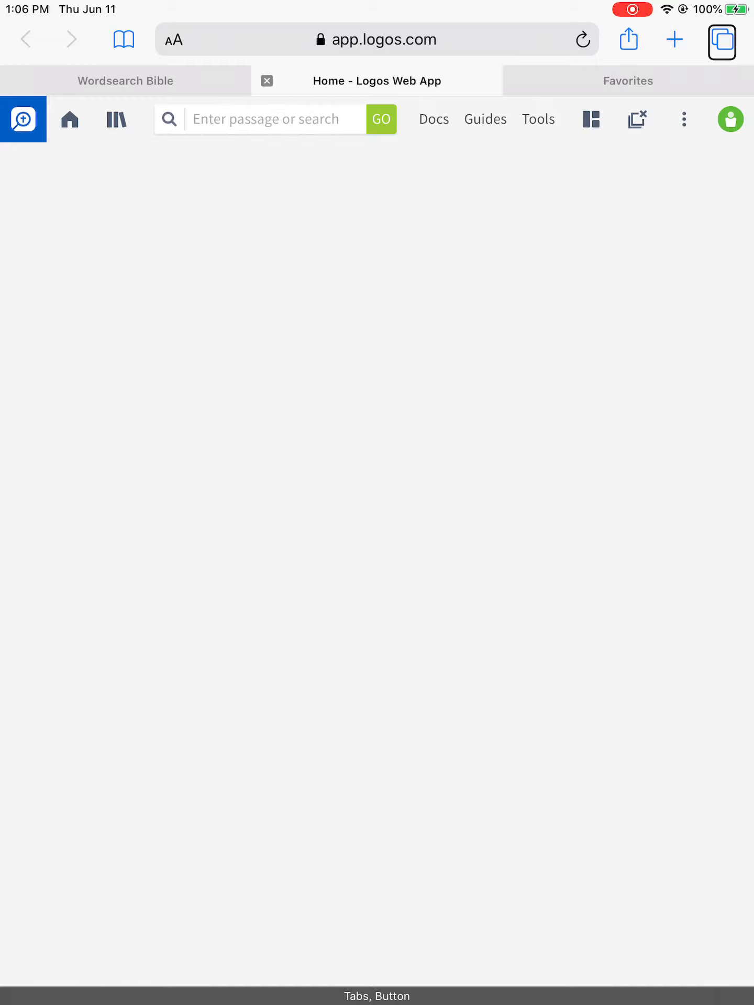
From the Tabs button's action list, choose Close All 3 Tabs
{"action": "left_click", "coordinate": [720, 40]}
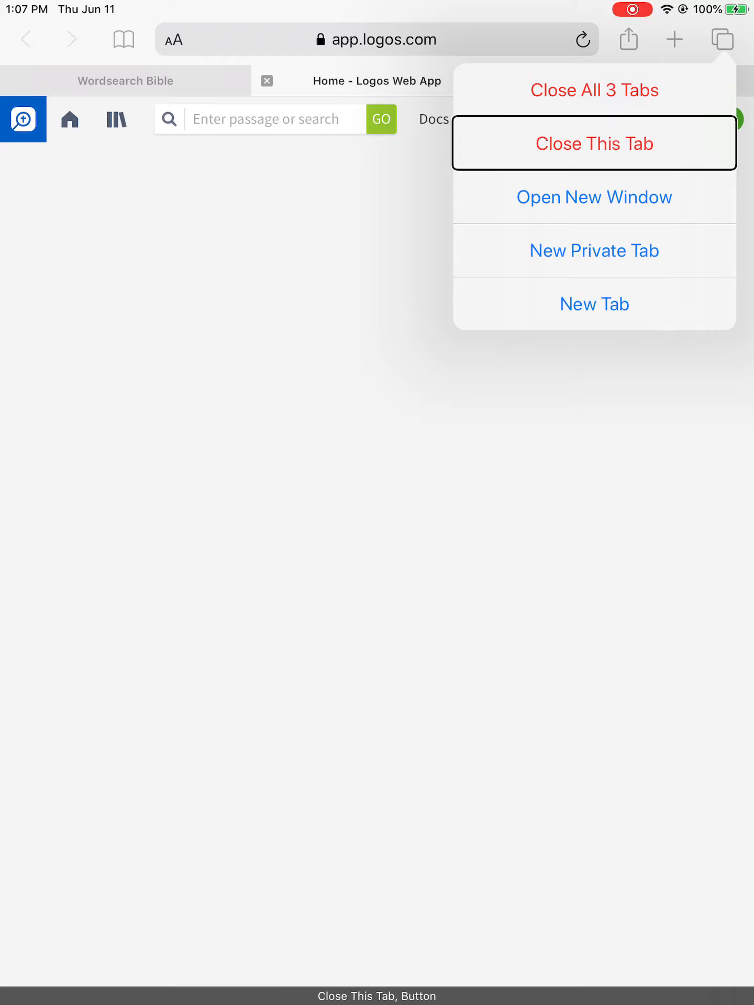
{"action": "mouse_move", "coordinate": [593, 89]}
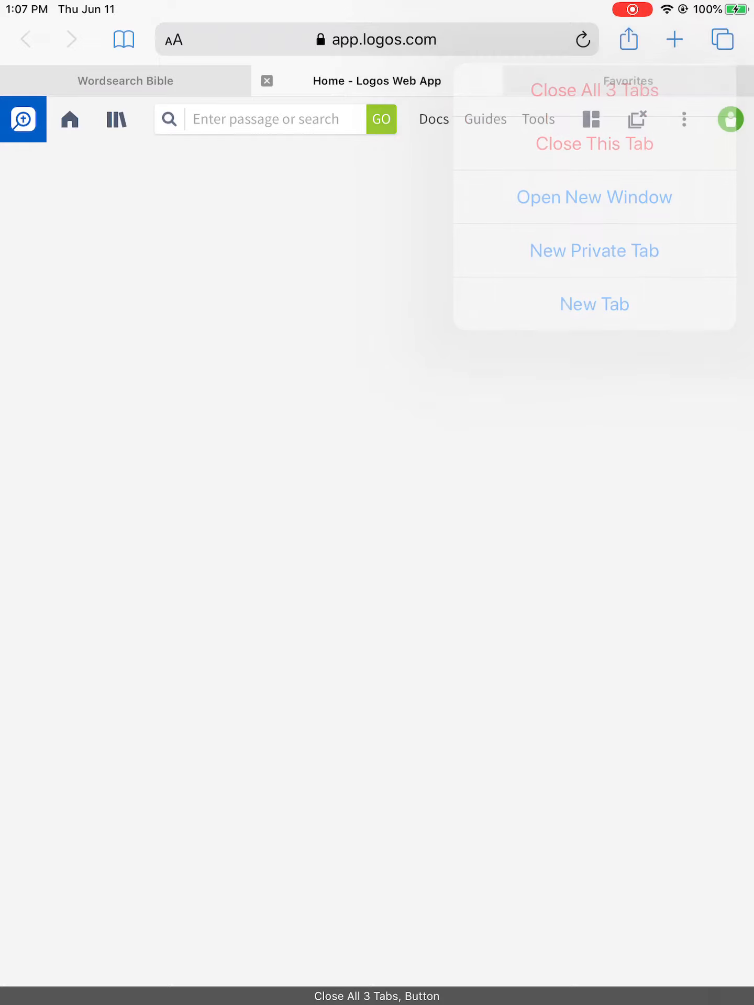
{"action": "left_click", "coordinate": [592, 90]}
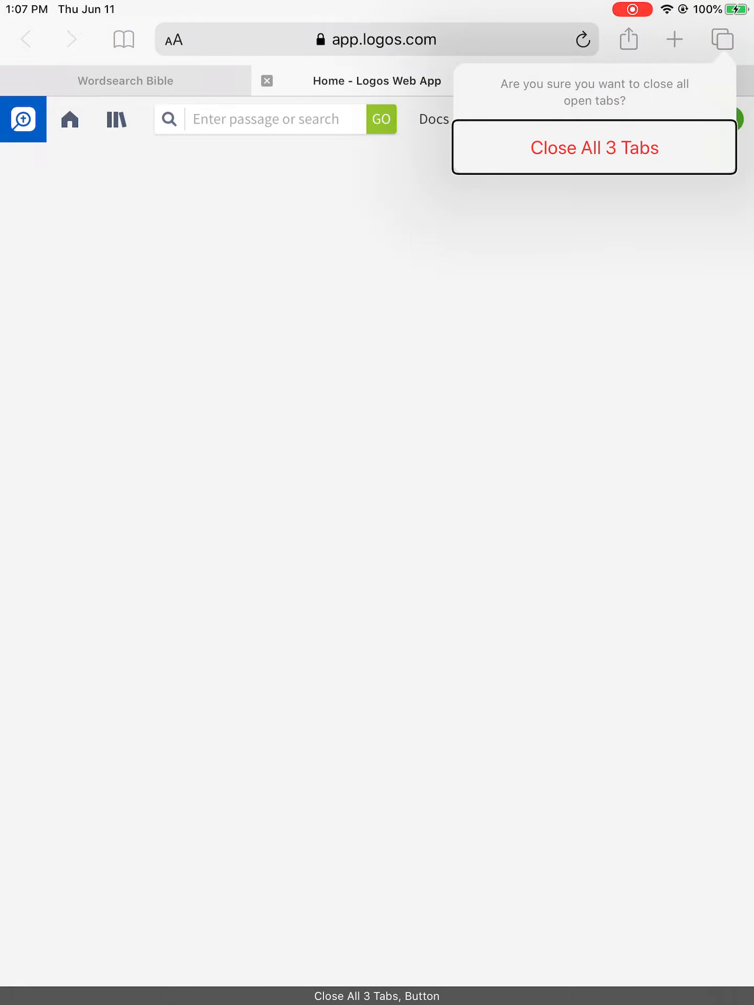
Confirm Close All 3 Tabs, leaving the iPad home screen displayed
{"action": "left_click", "coordinate": [594, 147]}
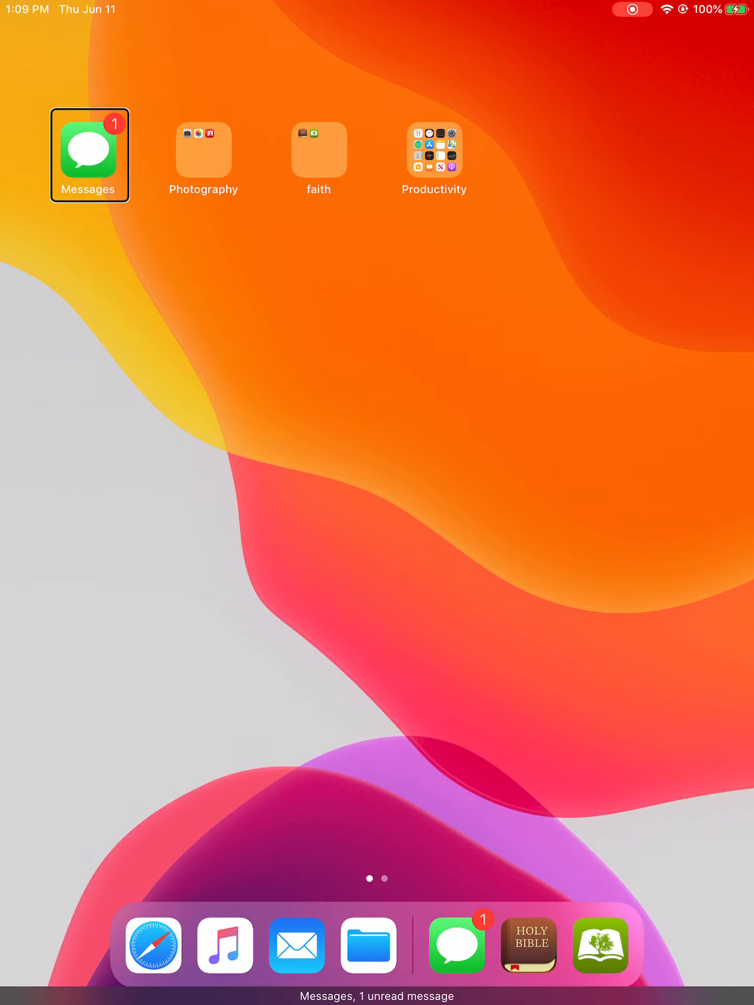
{"action": "left_click", "coordinate": [152, 945]}
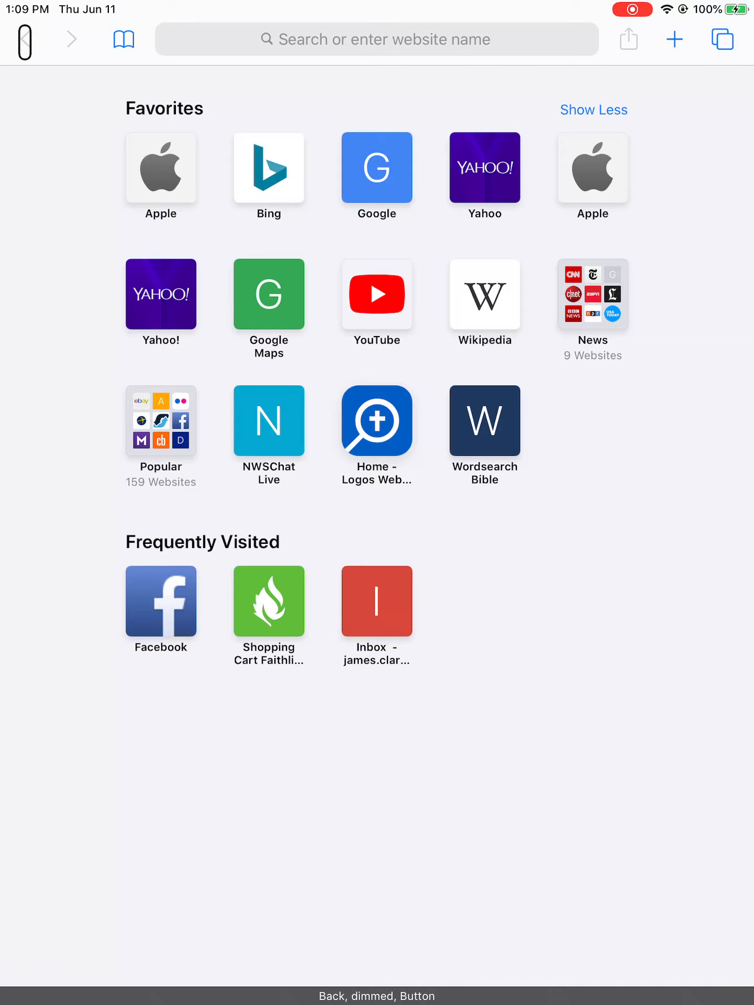
{"action": "left_click", "coordinate": [674, 40]}
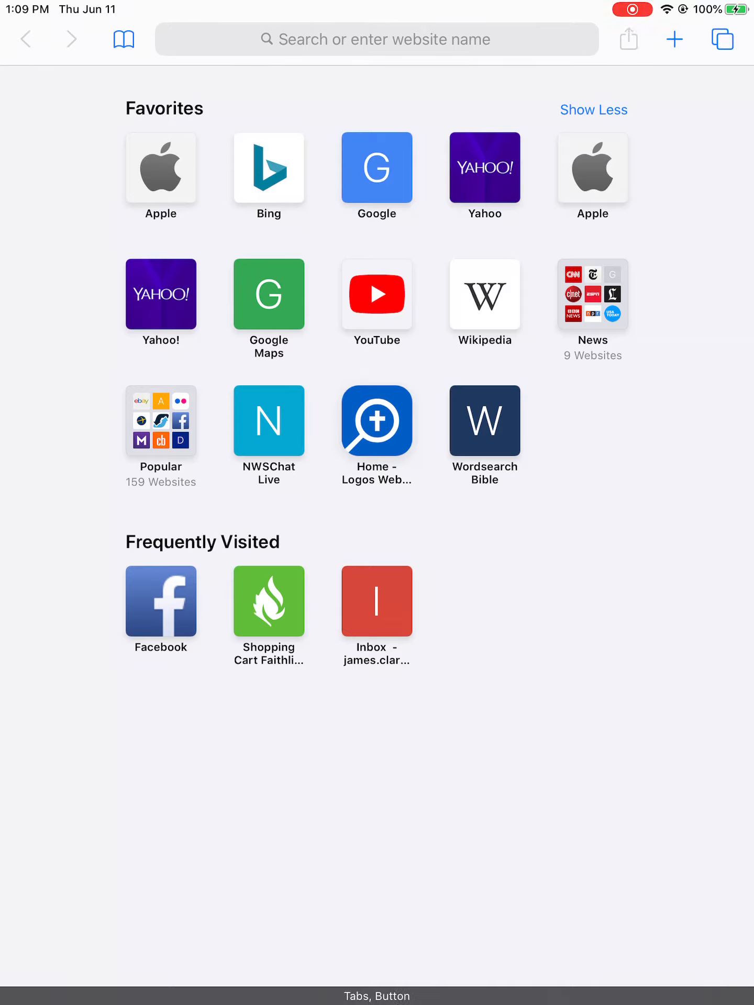
{"action": "left_click", "coordinate": [722, 39]}
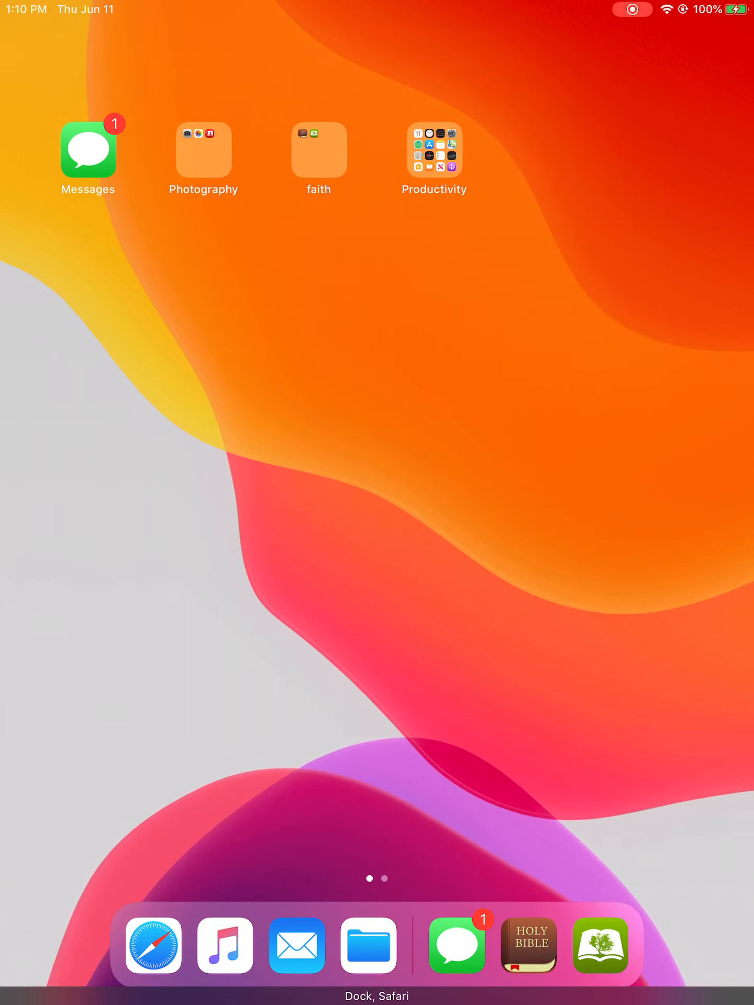
Open Control Center over the iPad home screen while recording continues
{"action": "left_click", "coordinate": [88, 149]}
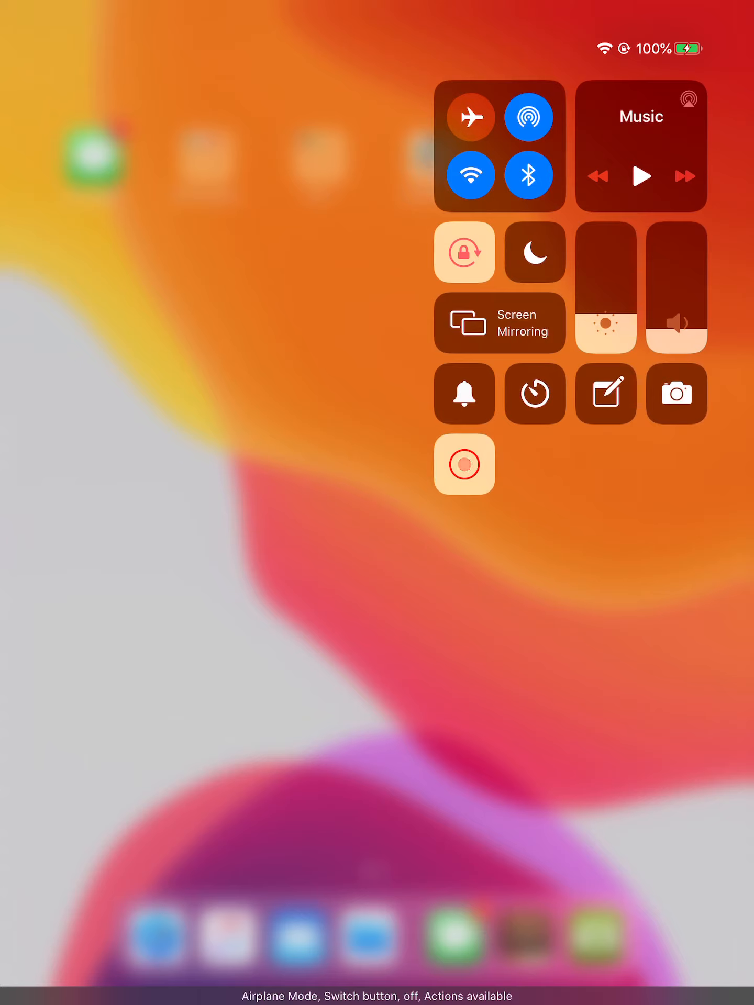
{"action": "left_click", "coordinate": [471, 174]}
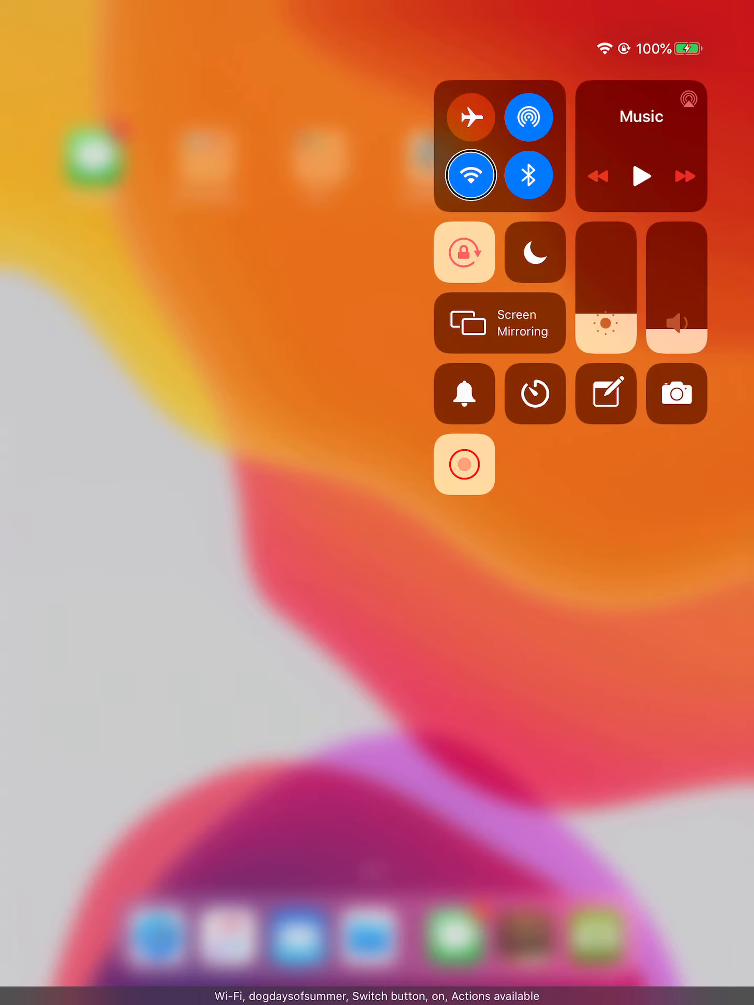